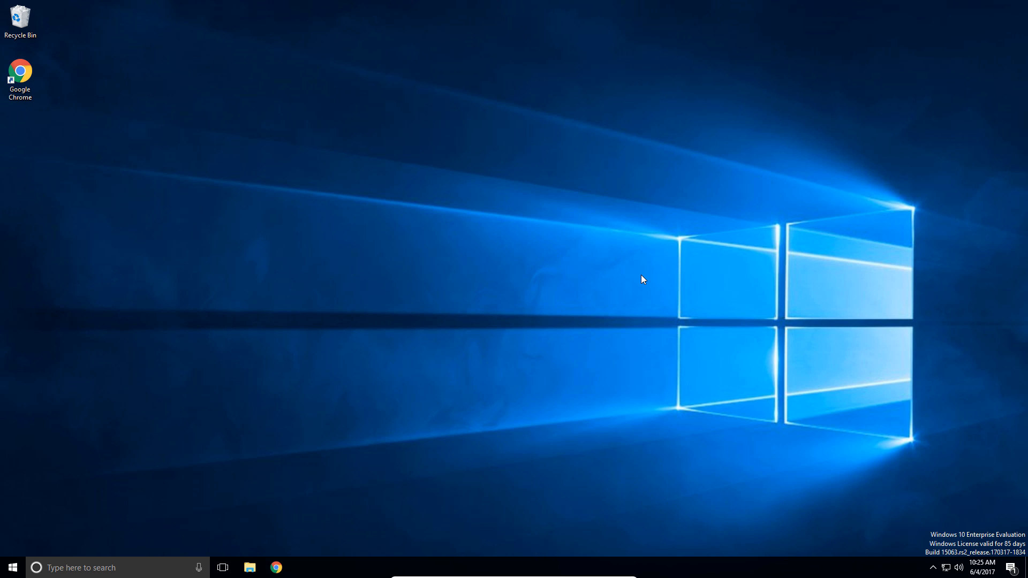
mouse_move(627, 288)
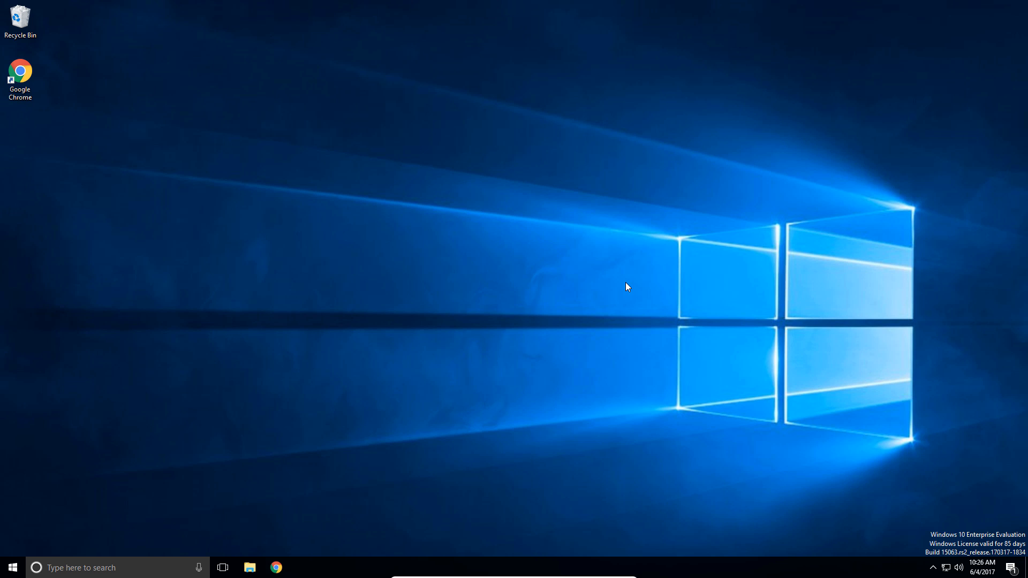
mouse_move(557, 259)
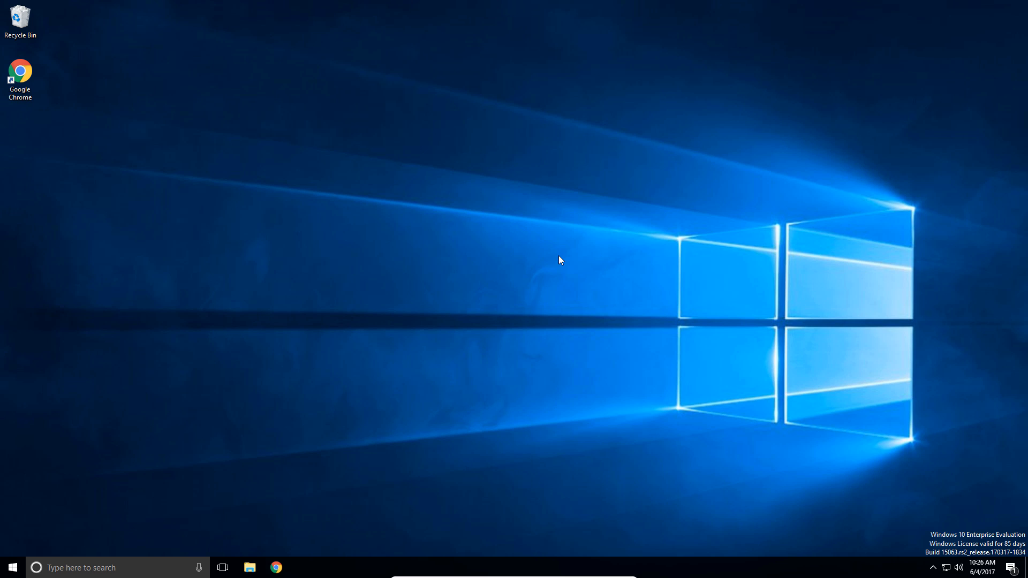
mouse_move(559, 280)
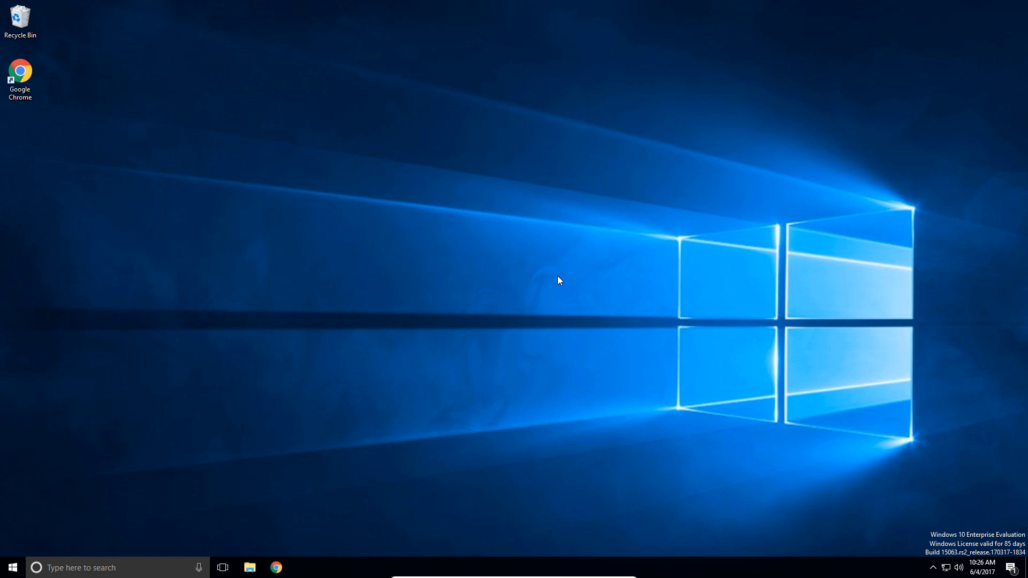
Launch Chrome, browse to python.org, and download the Python 3.6.1 Windows installer
left_click(276, 568)
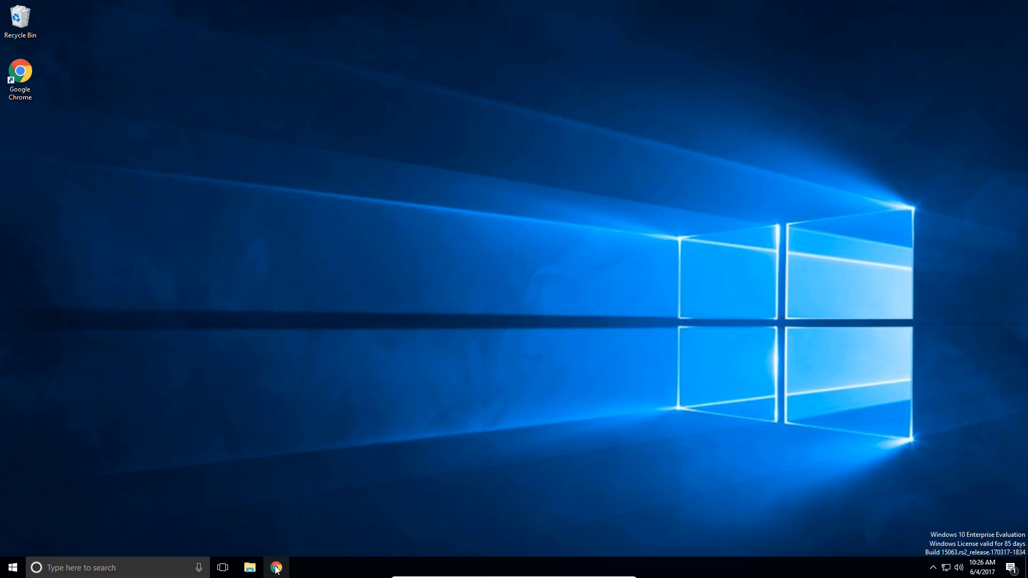
left_click(275, 568)
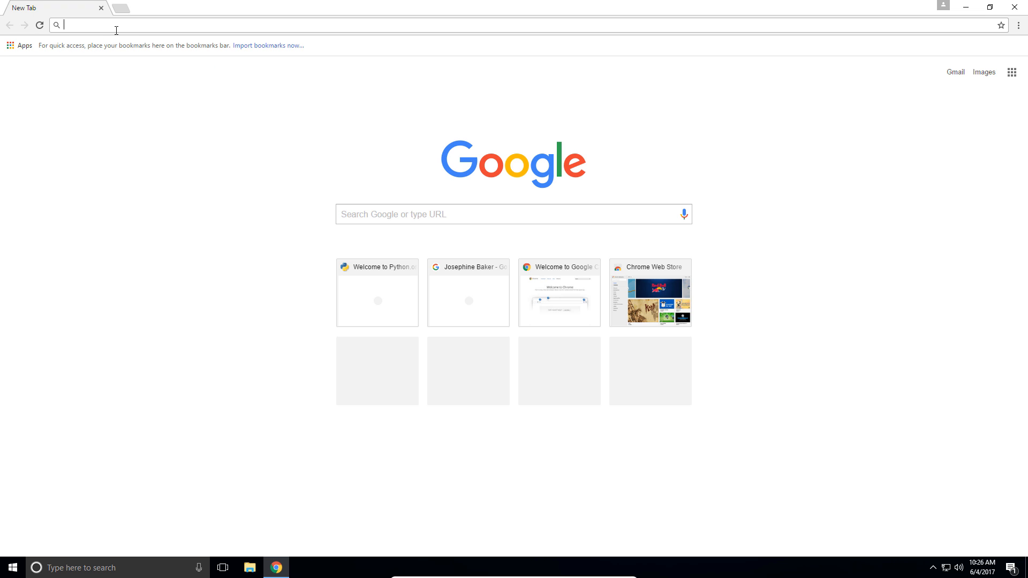
type("c")
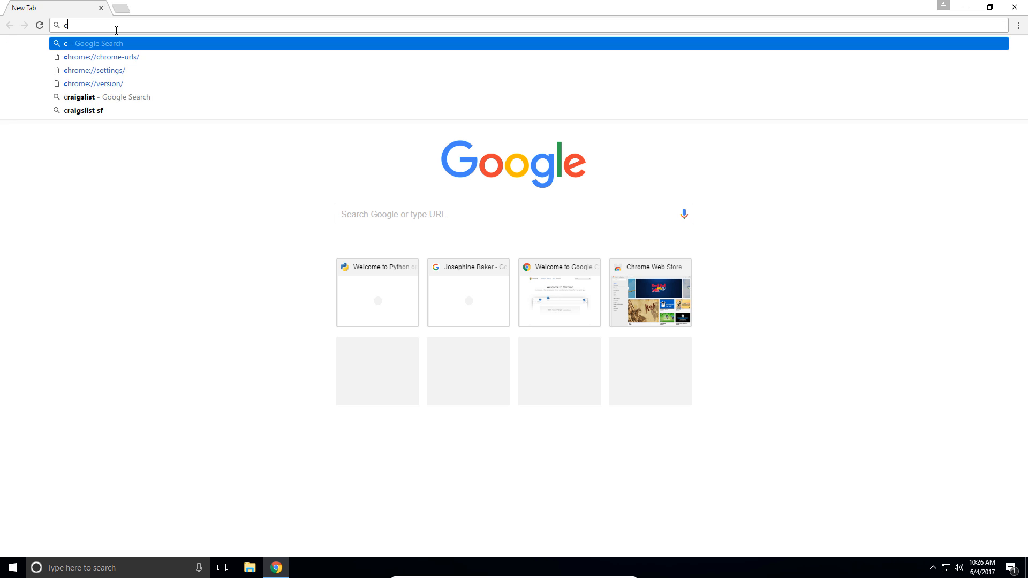
type("python.org")
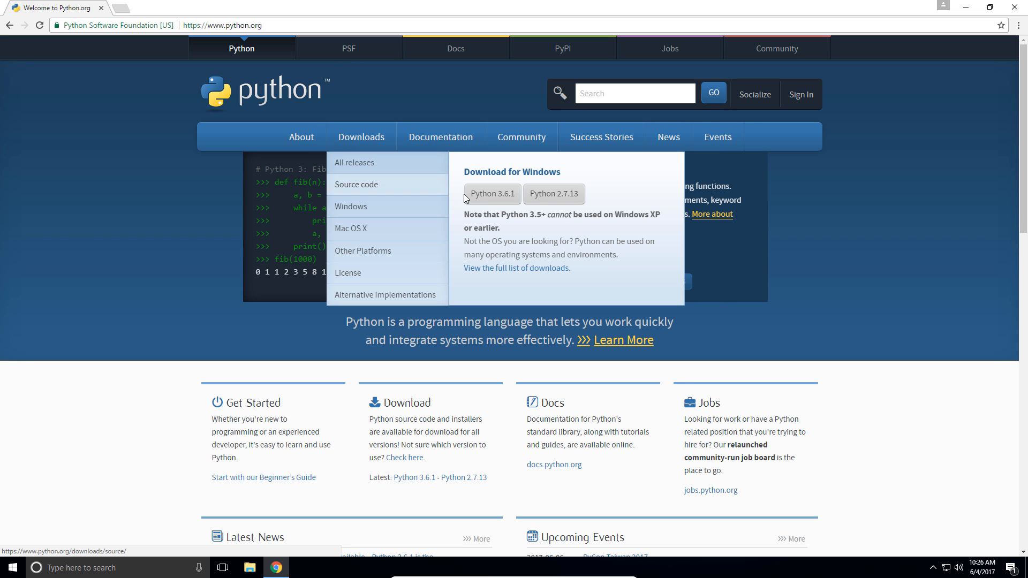
mouse_move(462, 191)
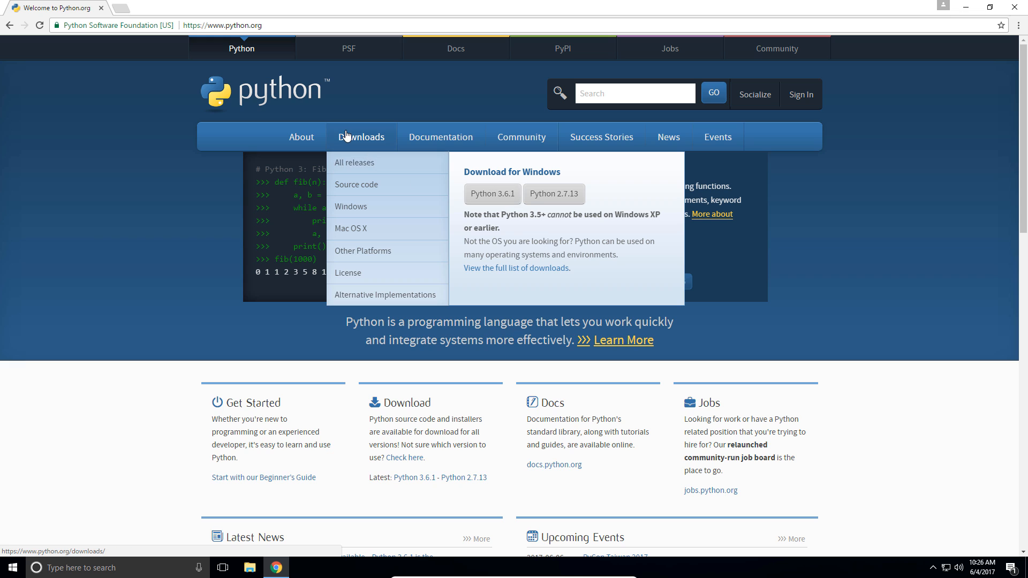
left_click(492, 194)
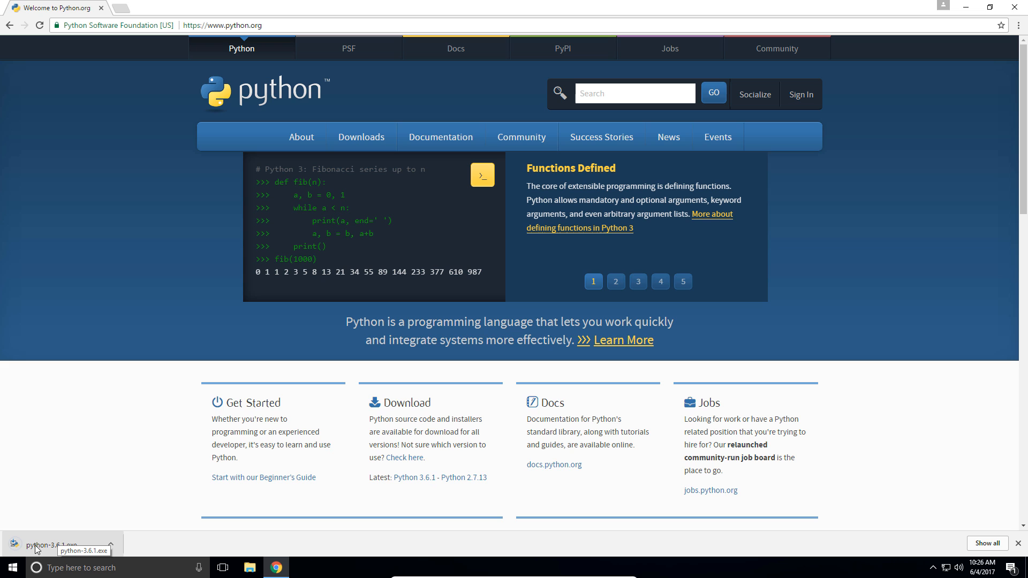
Run the installer and choose Customize installation, keeping all optional features
left_click(51, 545)
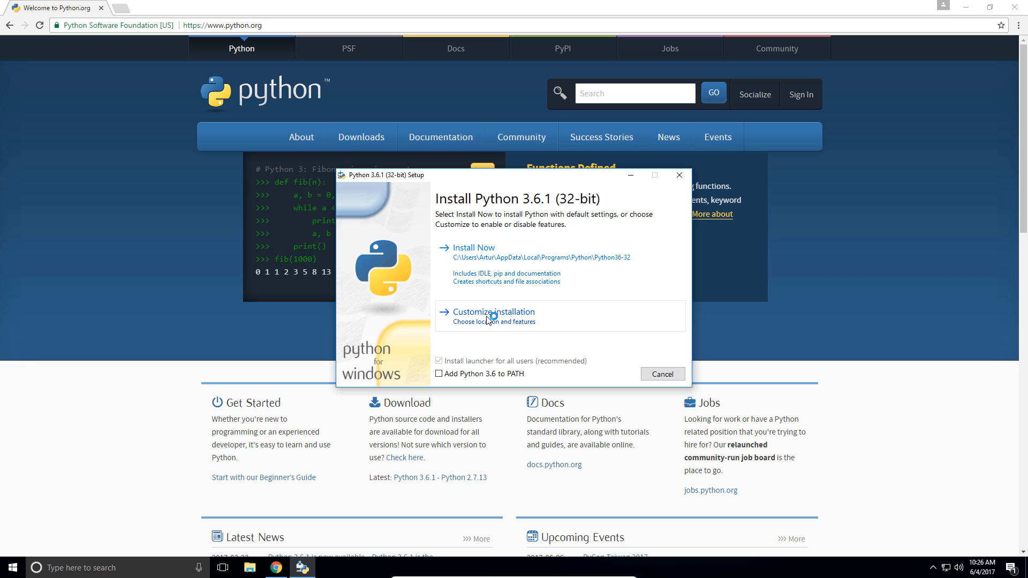
left_click(494, 312)
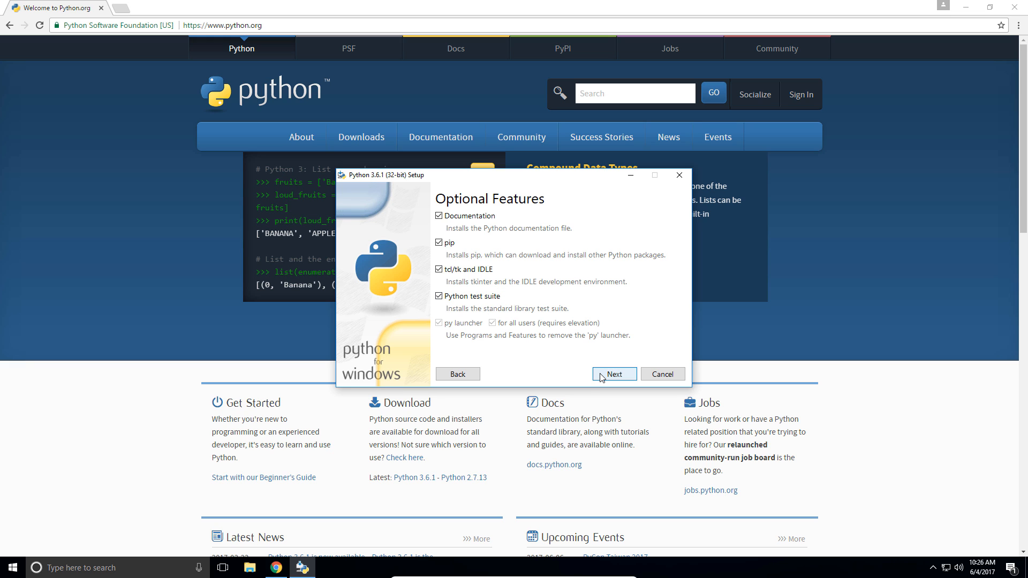
mouse_move(449, 319)
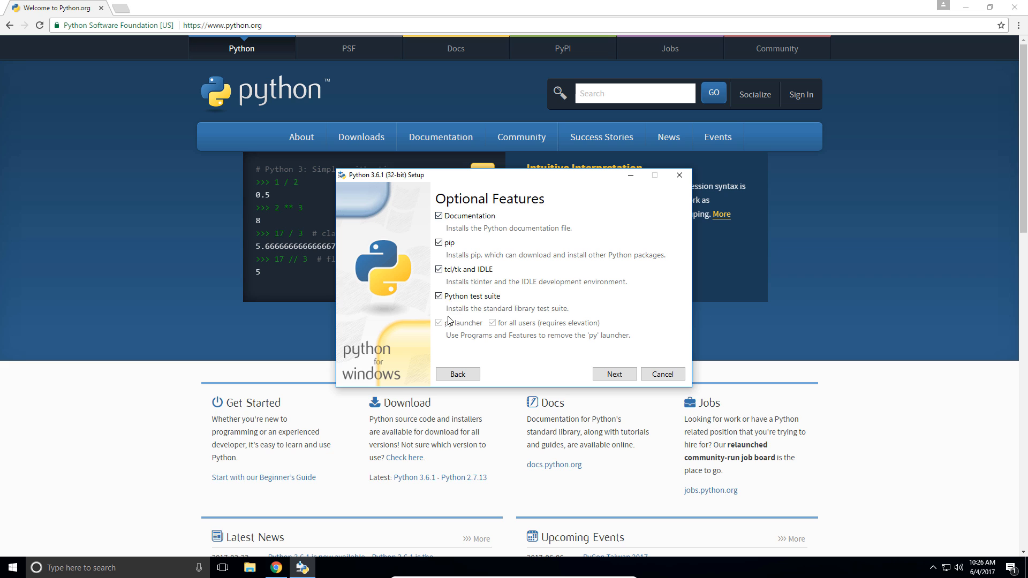
left_click(614, 373)
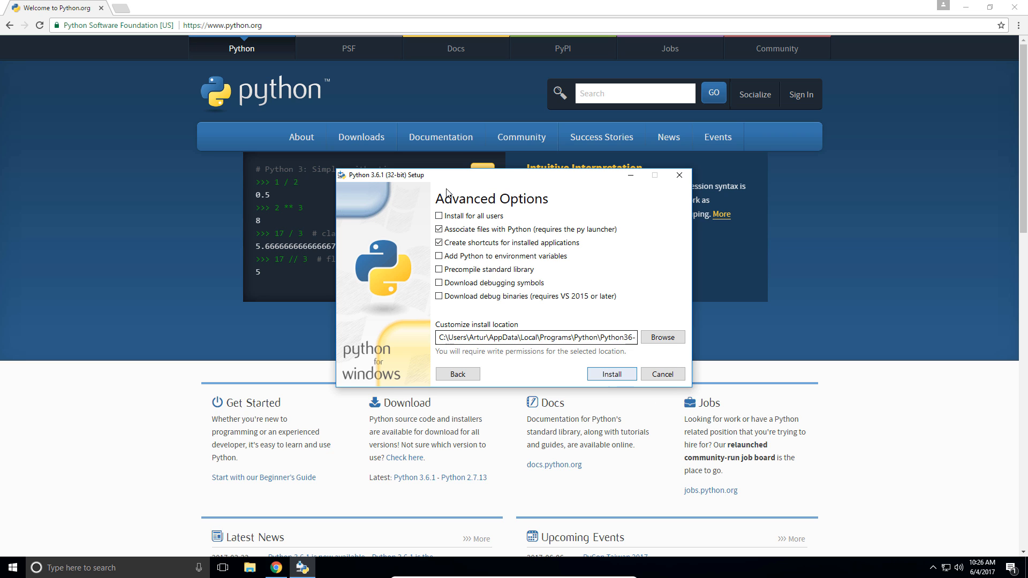
mouse_move(657, 340)
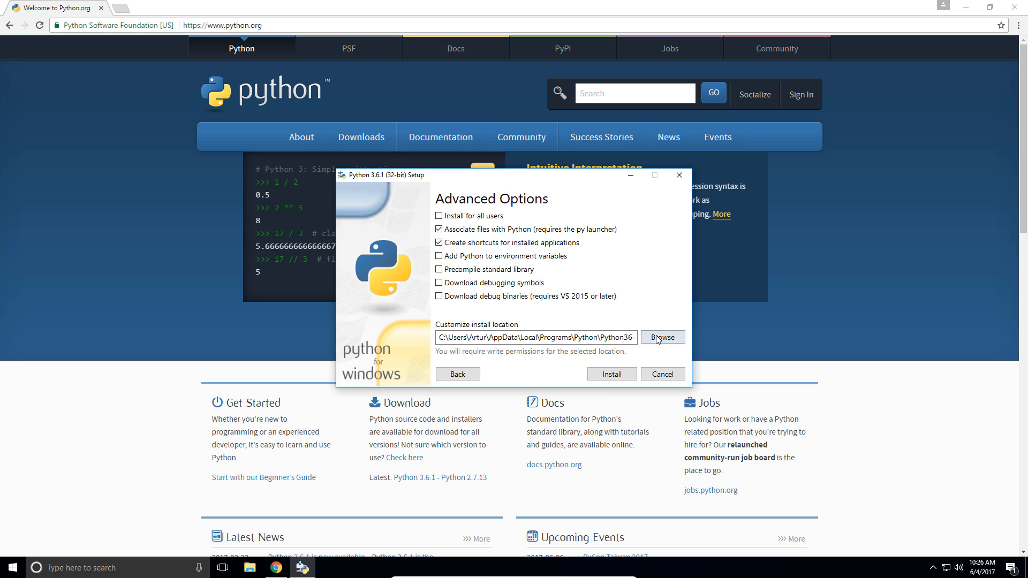
Browse to Local Disk (C:) and create a new Python36 folder as the install location
left_click(662, 336)
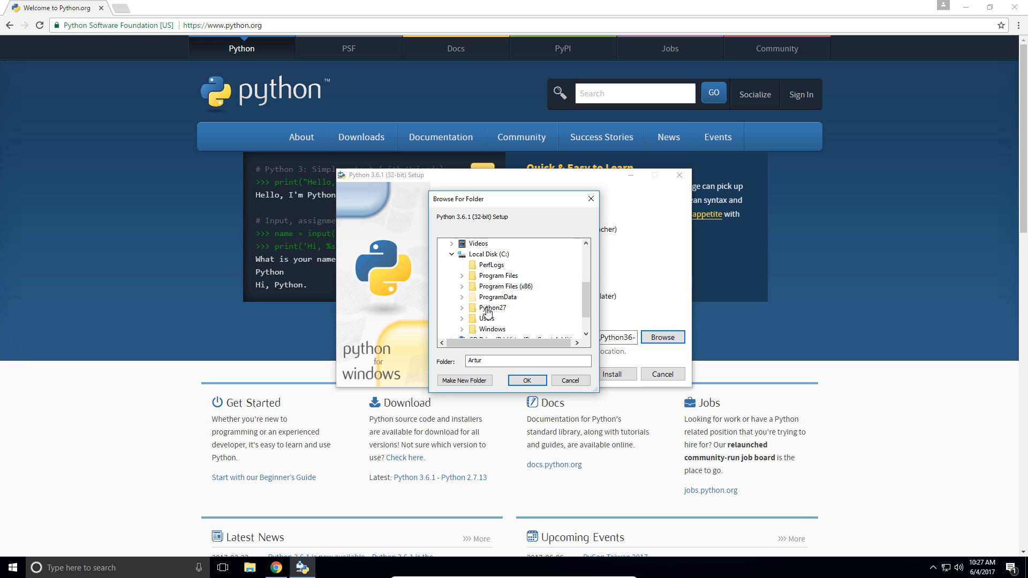
left_click(491, 254)
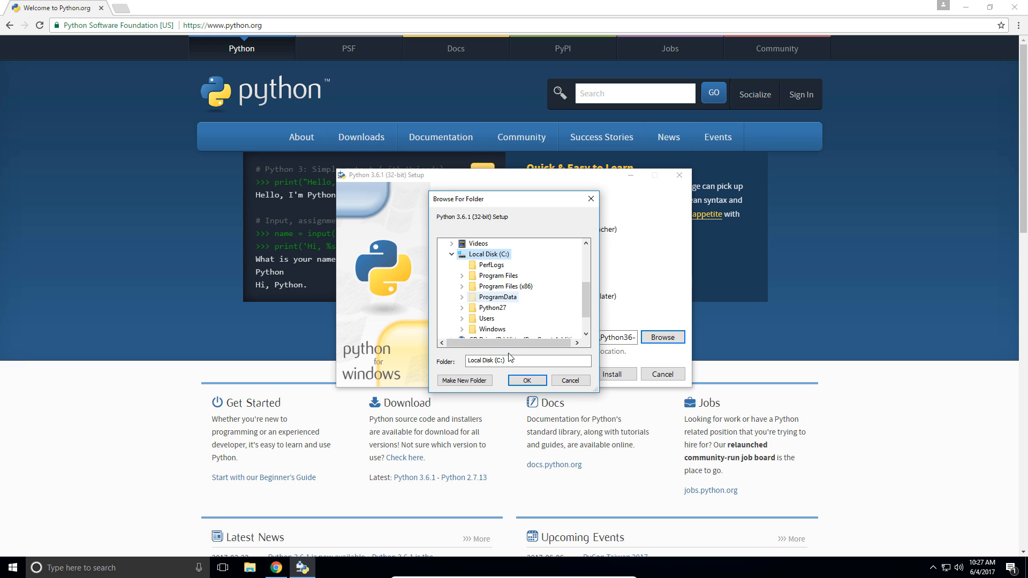
left_click(464, 380)
type("Python36")
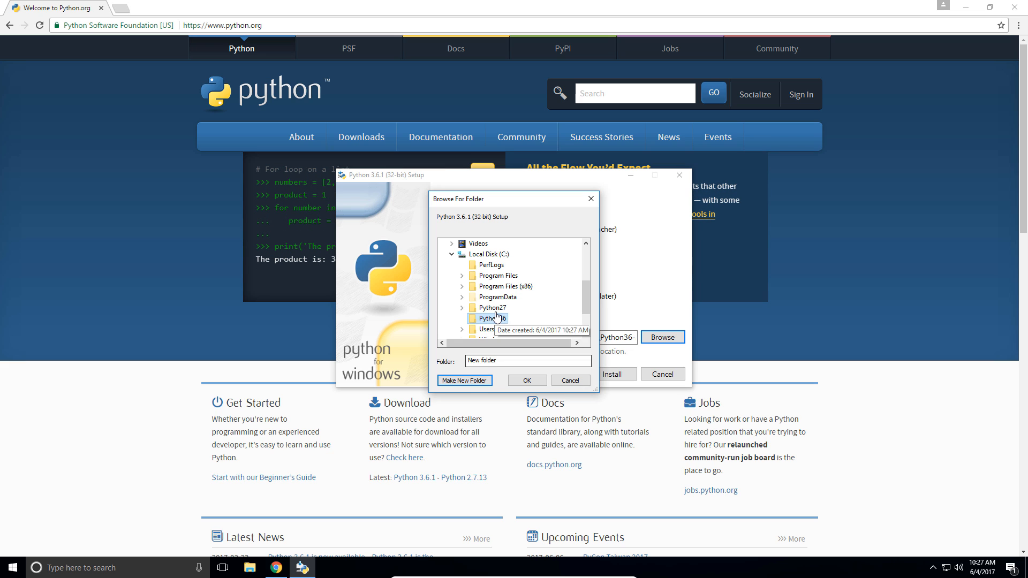
left_click(527, 380)
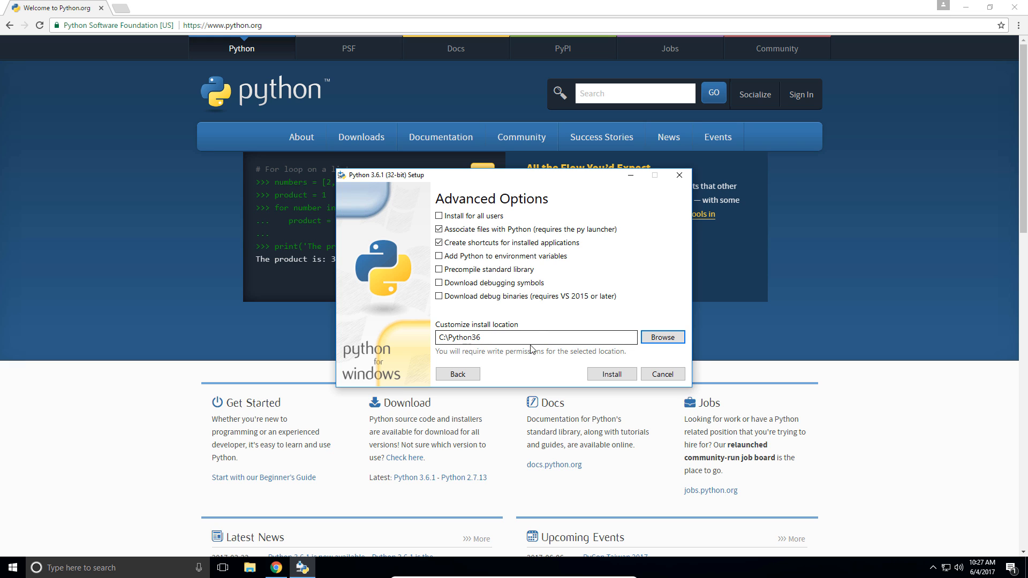
Install Python 3.6.1 into C:\Python36
triple_click(536, 337)
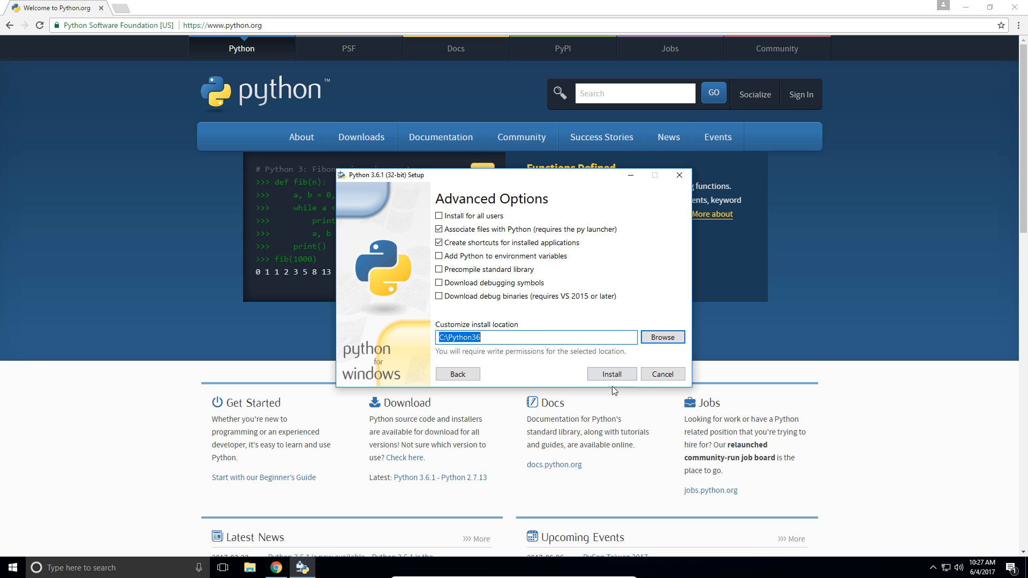
left_click(611, 374)
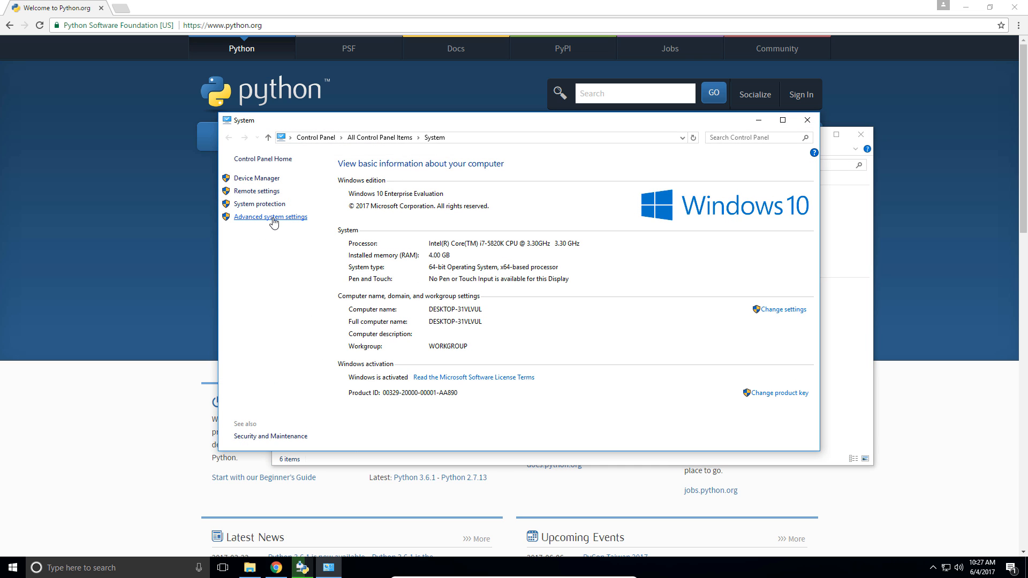
Open Advanced system settings, then Environment Variables, and start a new system variable
left_click(271, 216)
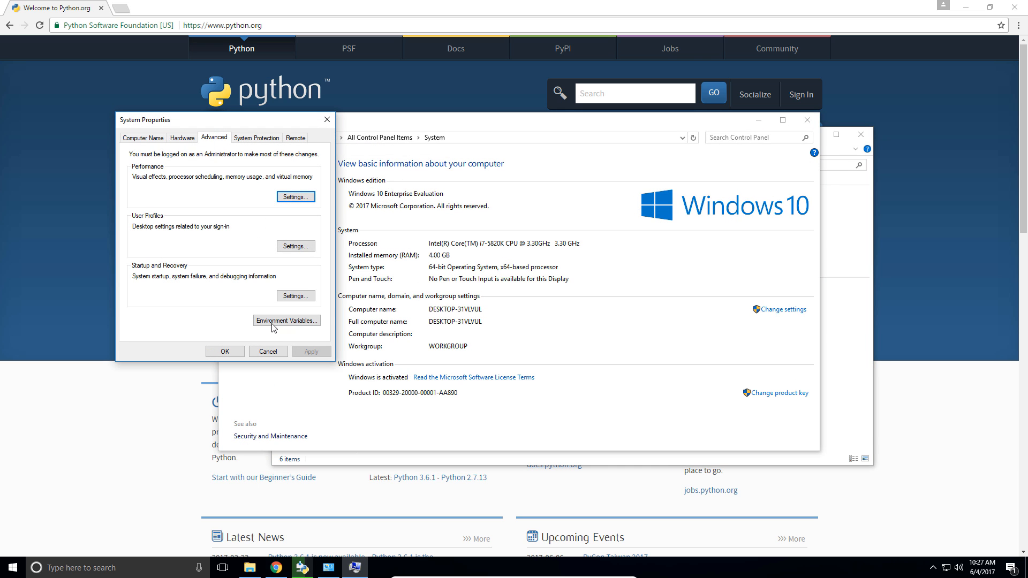
left_click(287, 320)
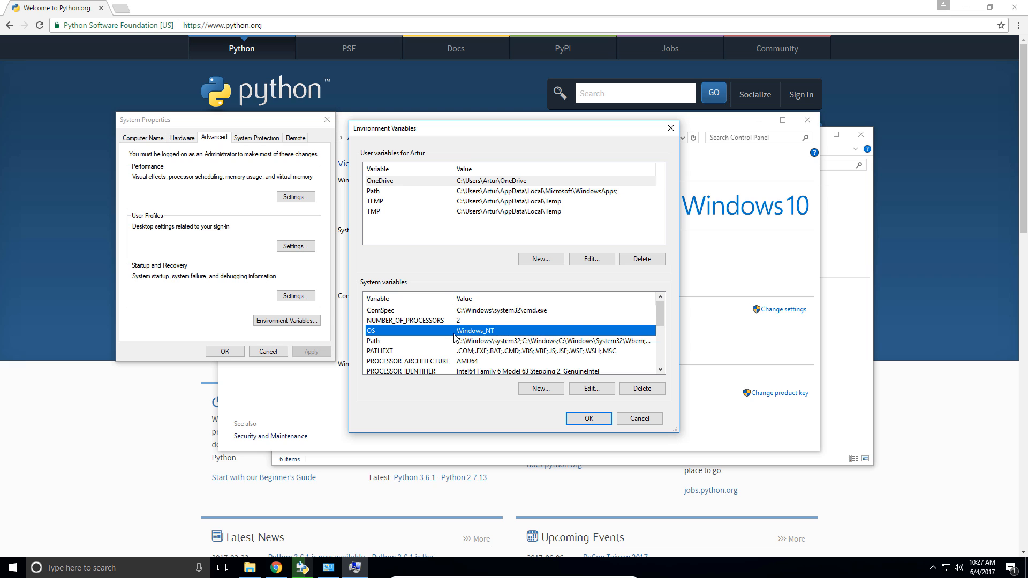
mouse_move(536, 403)
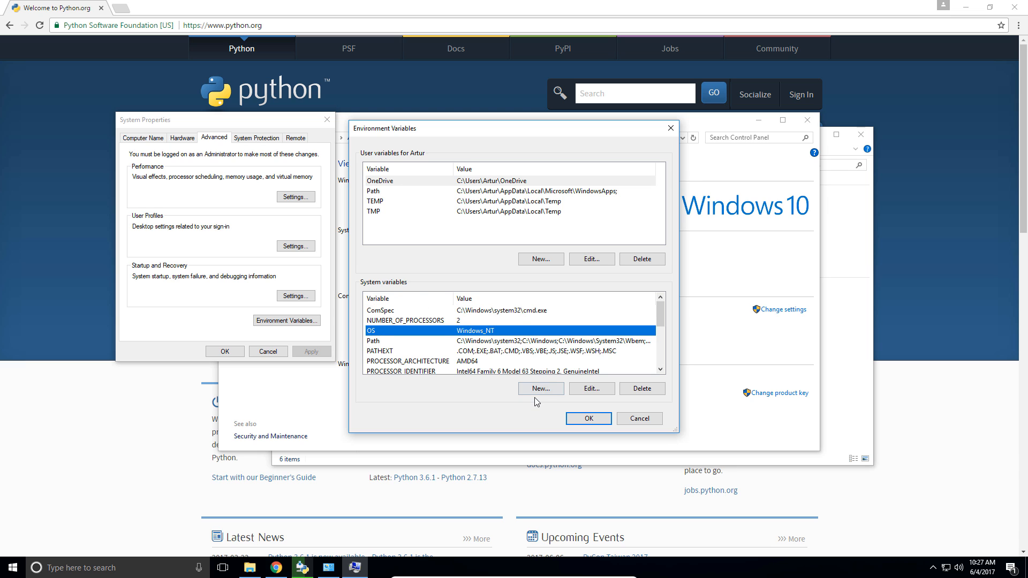
left_click(541, 388)
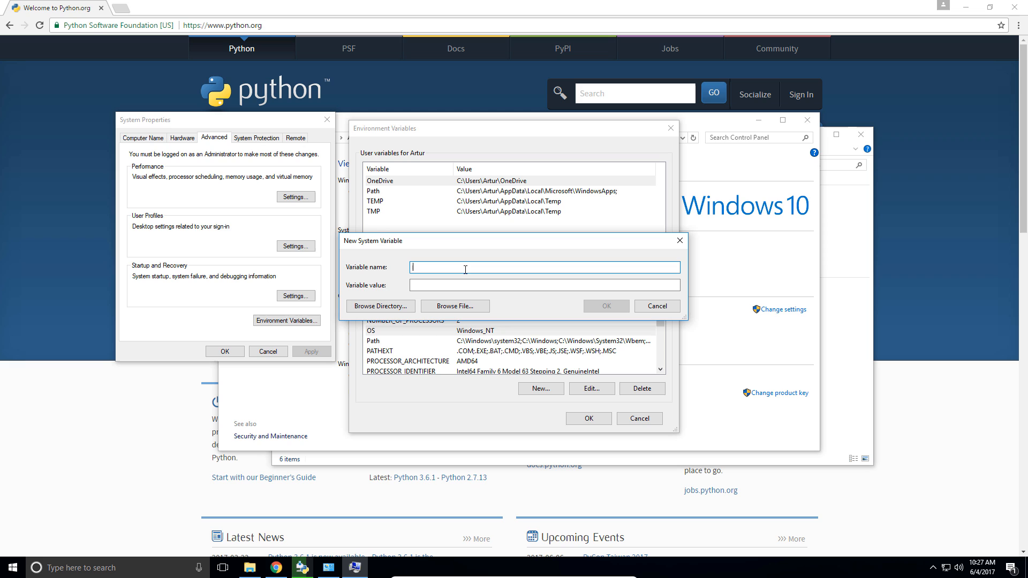
Add system variable PYTHON3_HOME with value C:\Python36 and select the Path variable
type("PYTHON3_H")
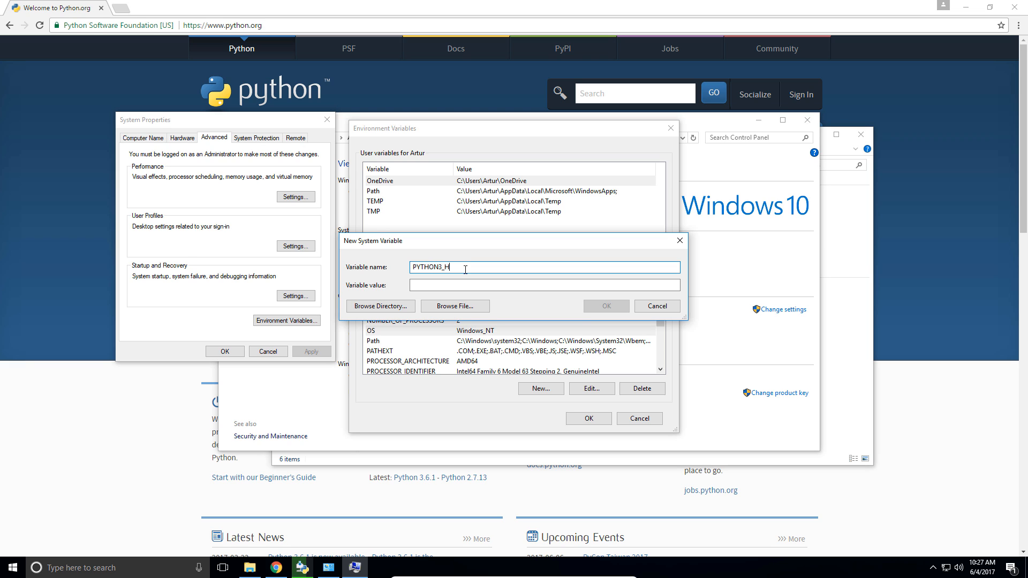
type("OME")
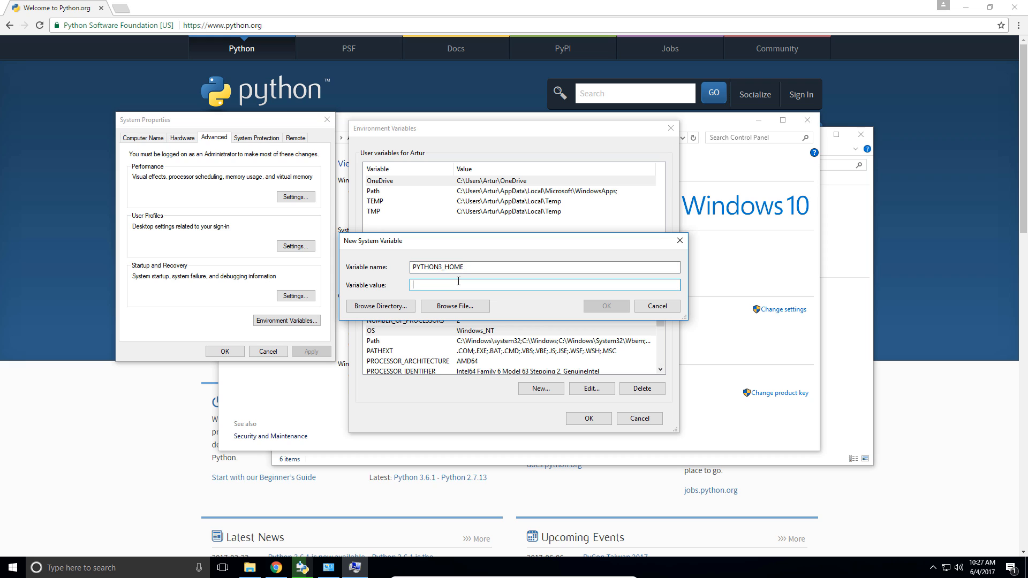
type("C:\\Python36")
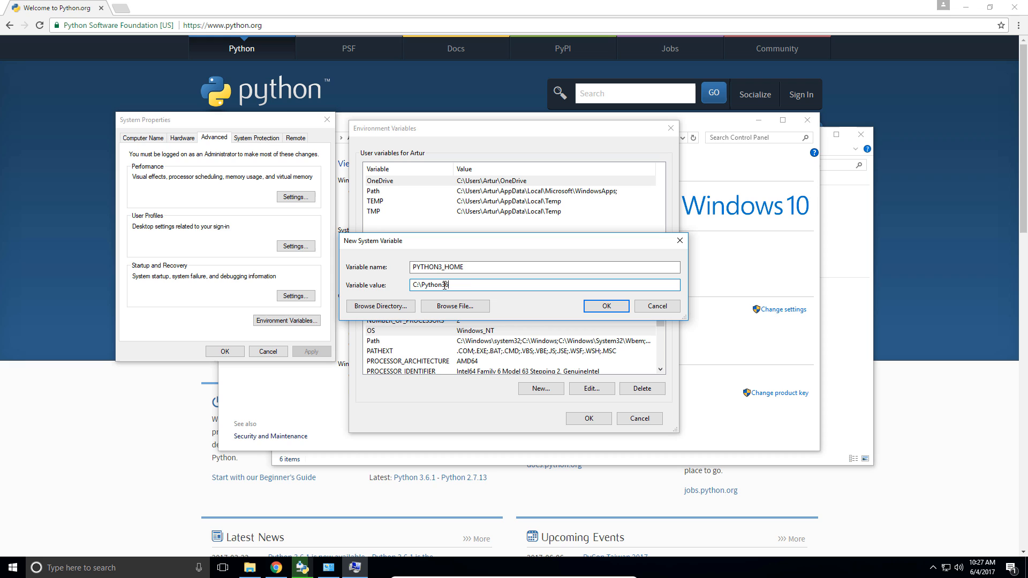
type("6")
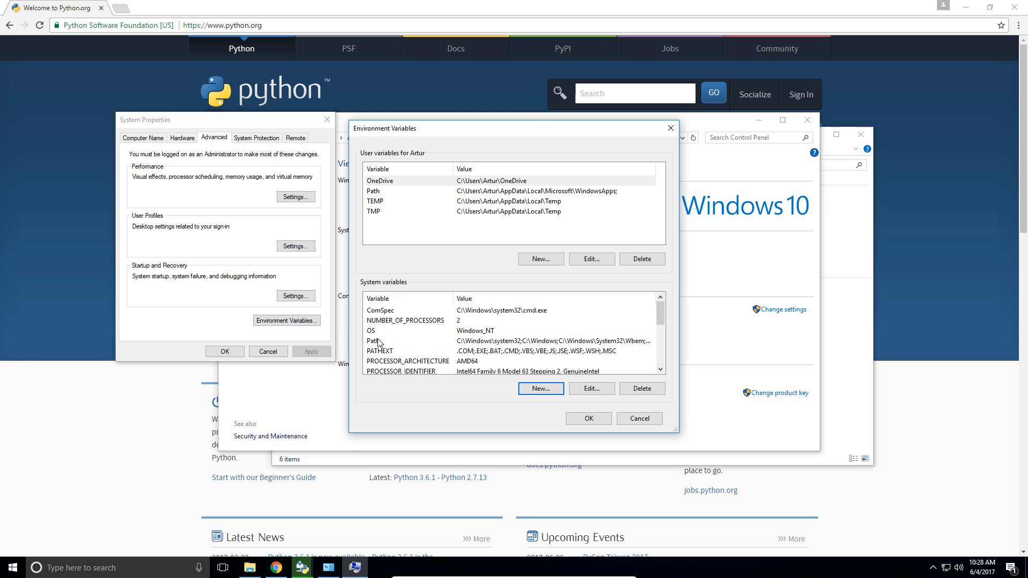
left_click(393, 341)
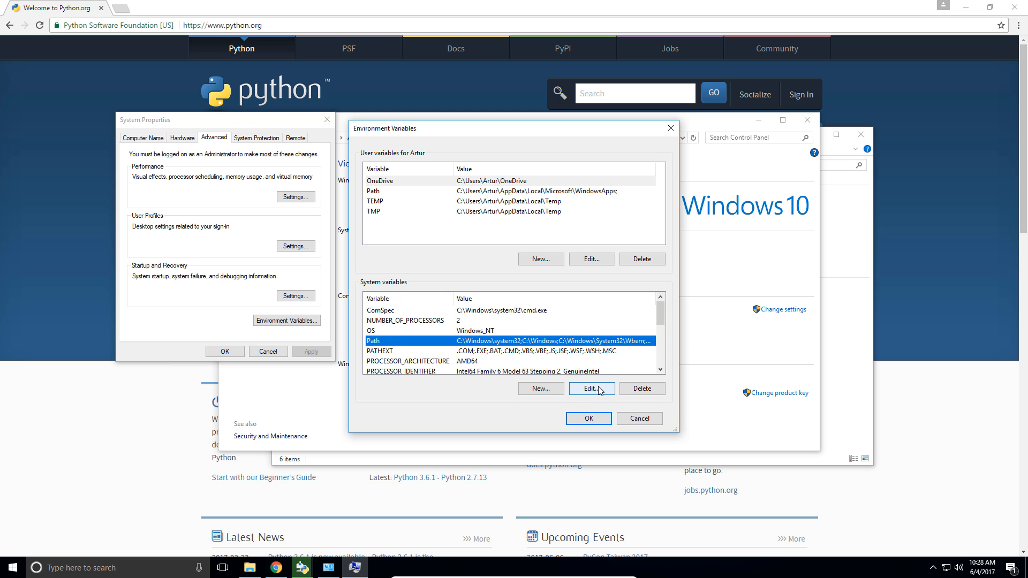
Add %PYTHON3_HOME% and %PYTHON3_HOME%\Scripts as new system Path entries
left_click(592, 389)
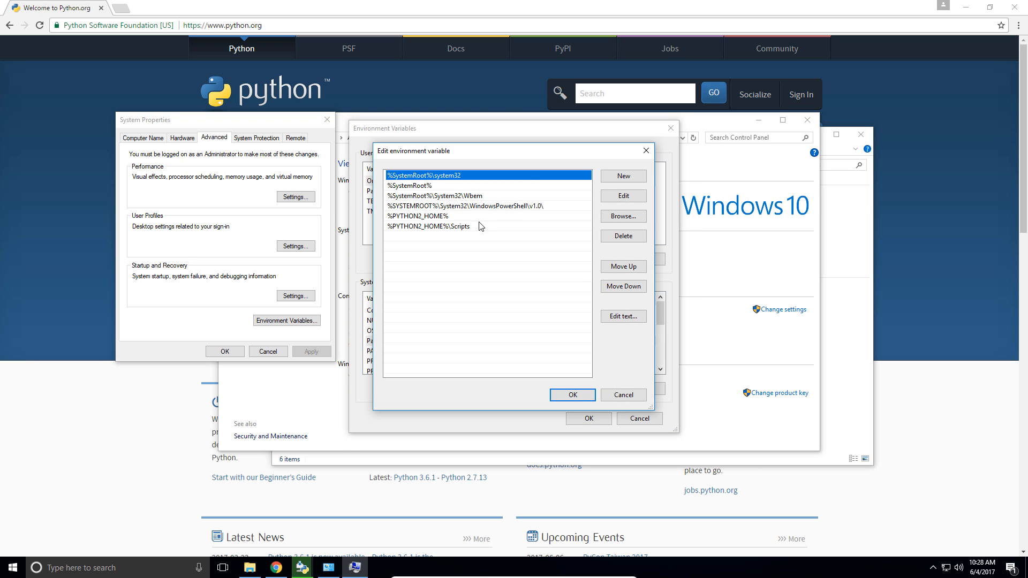
mouse_move(424, 218)
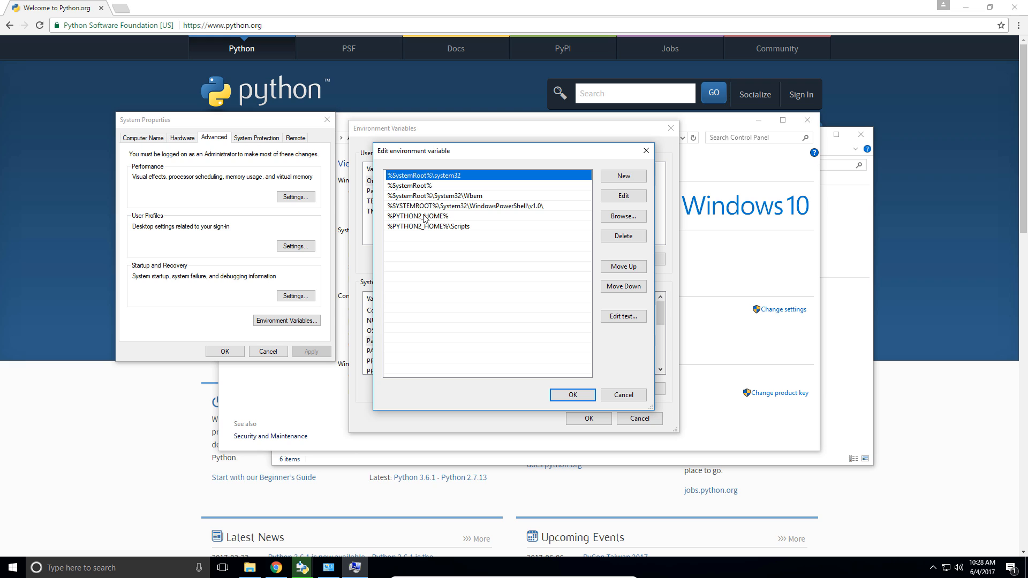
mouse_move(453, 228)
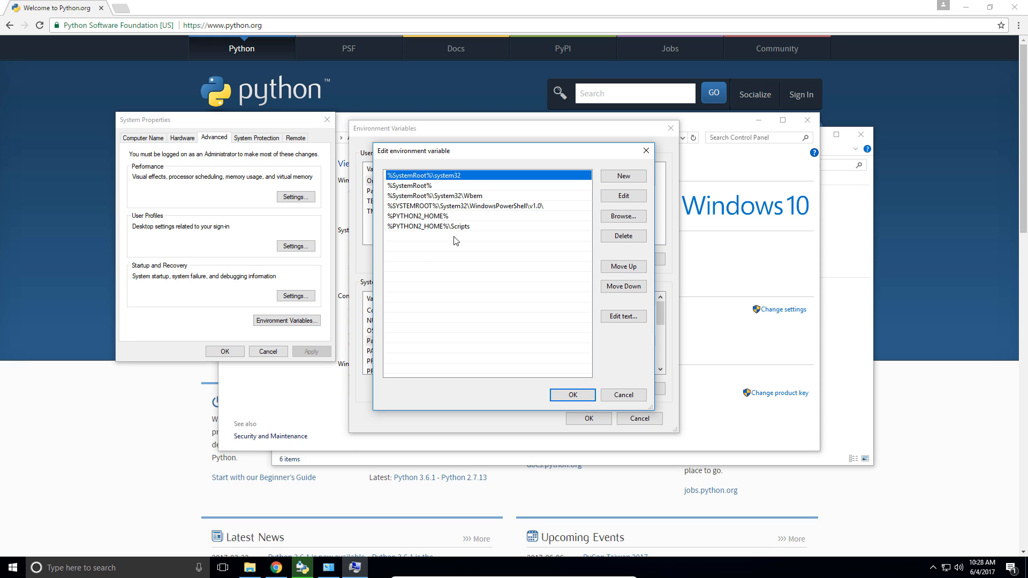
left_click(624, 176)
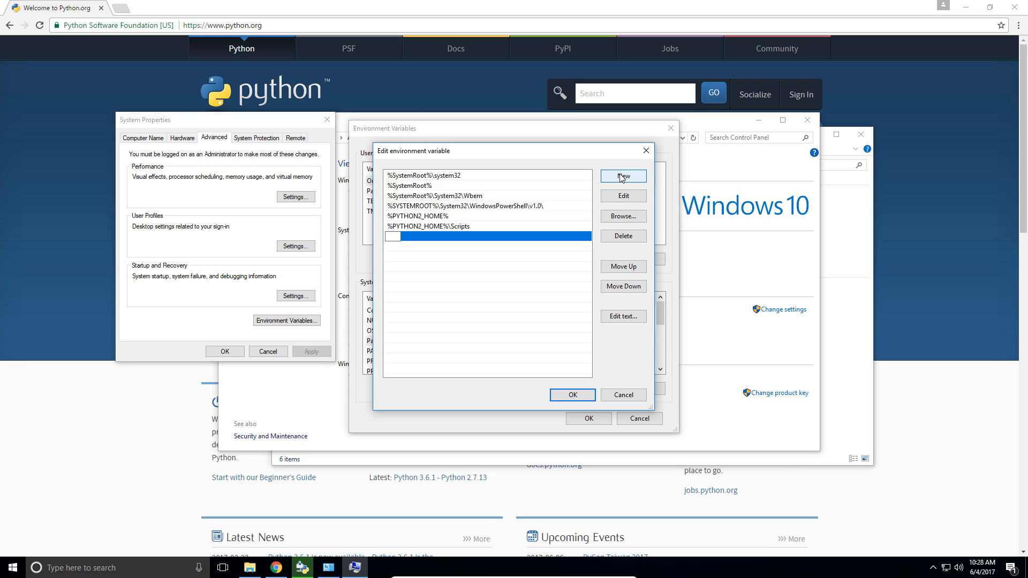
type("%%")
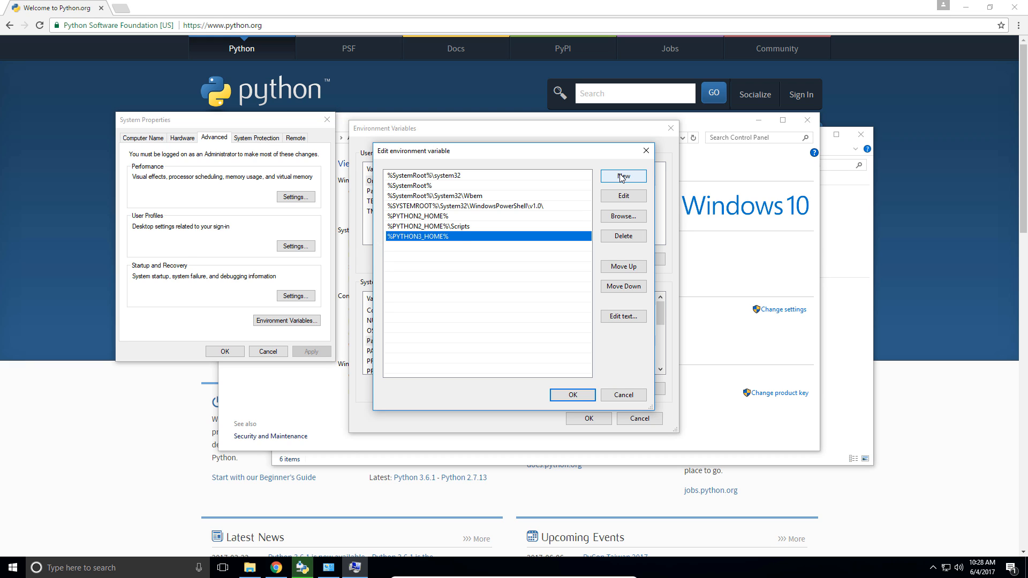
left_click(623, 176)
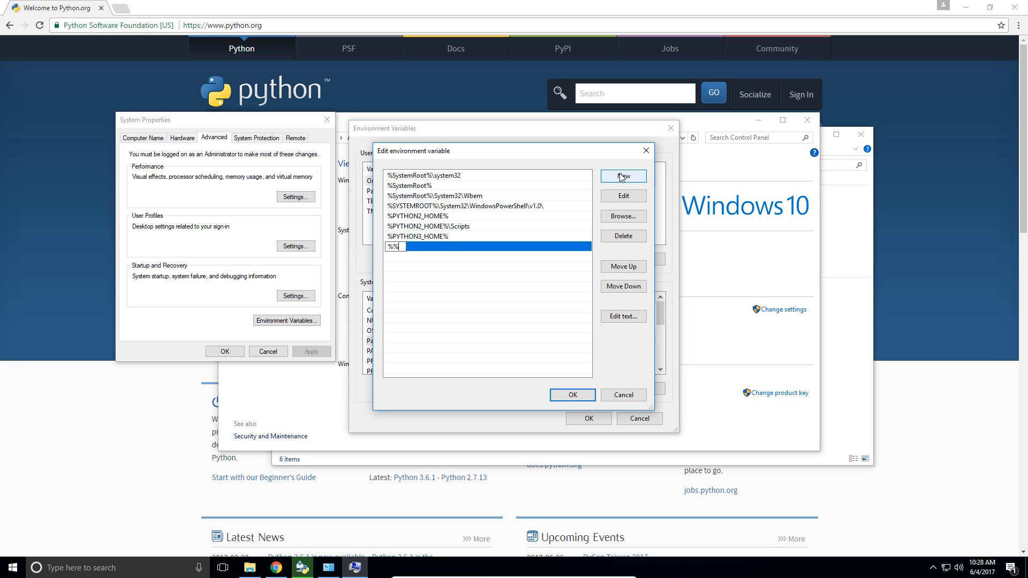
type("%PYTHON3_HOME%\\")
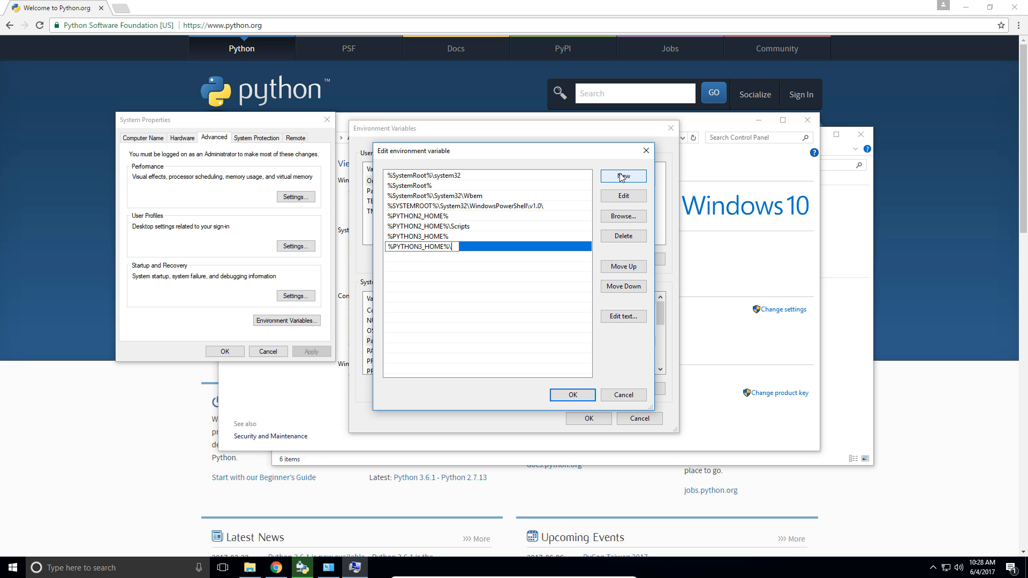
type("Scripts")
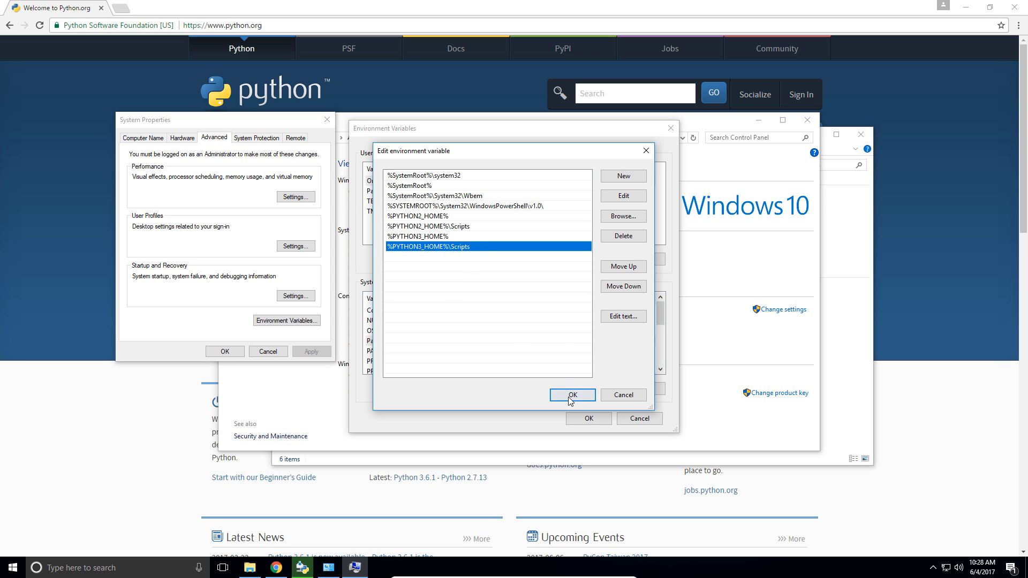
left_click(572, 394)
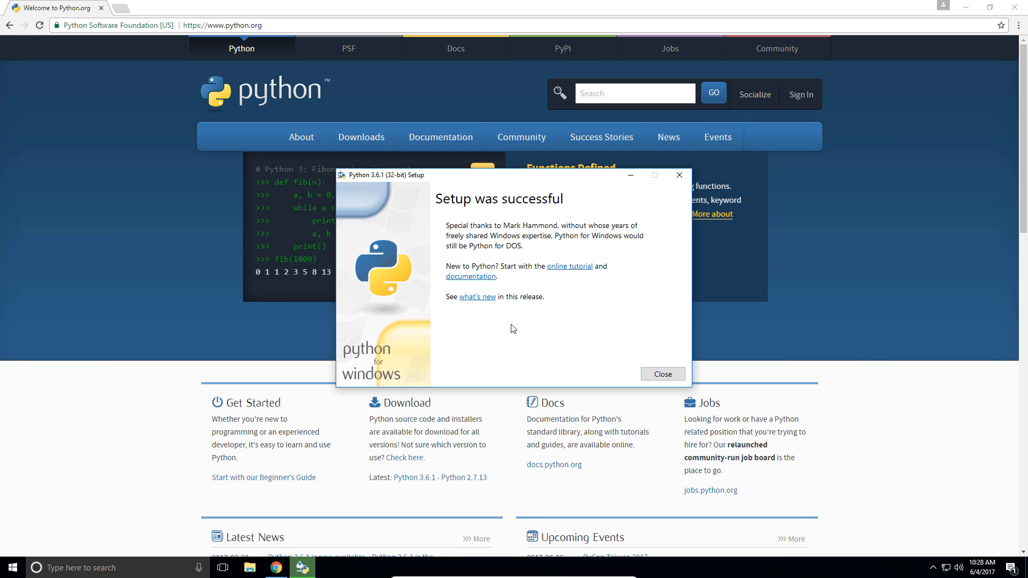
mouse_move(506, 203)
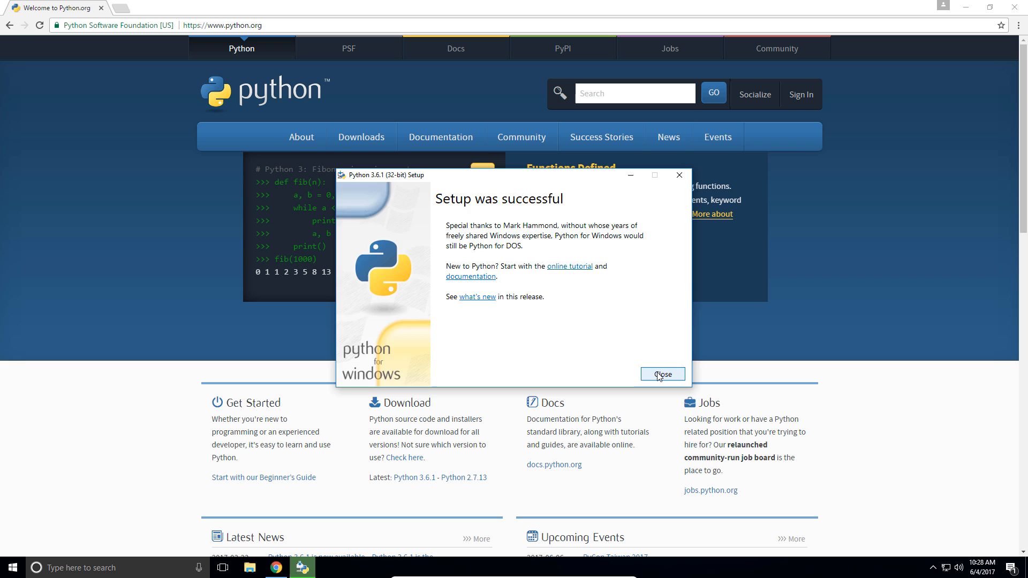
Close the 'Setup was successful' window
left_click(663, 374)
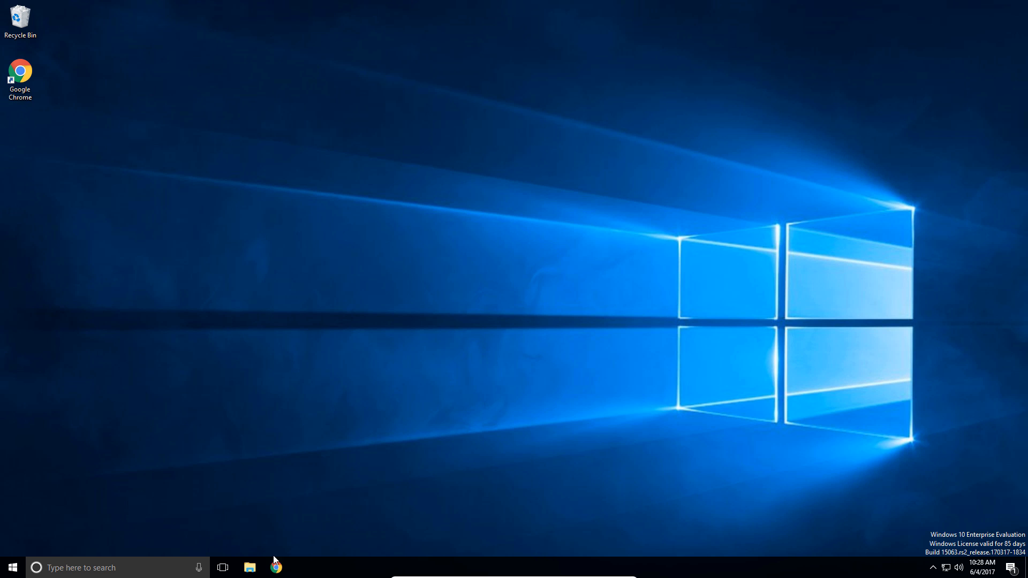
In C:\Python36, duplicate python.exe and rename the copy to python3.exe
left_click(250, 567)
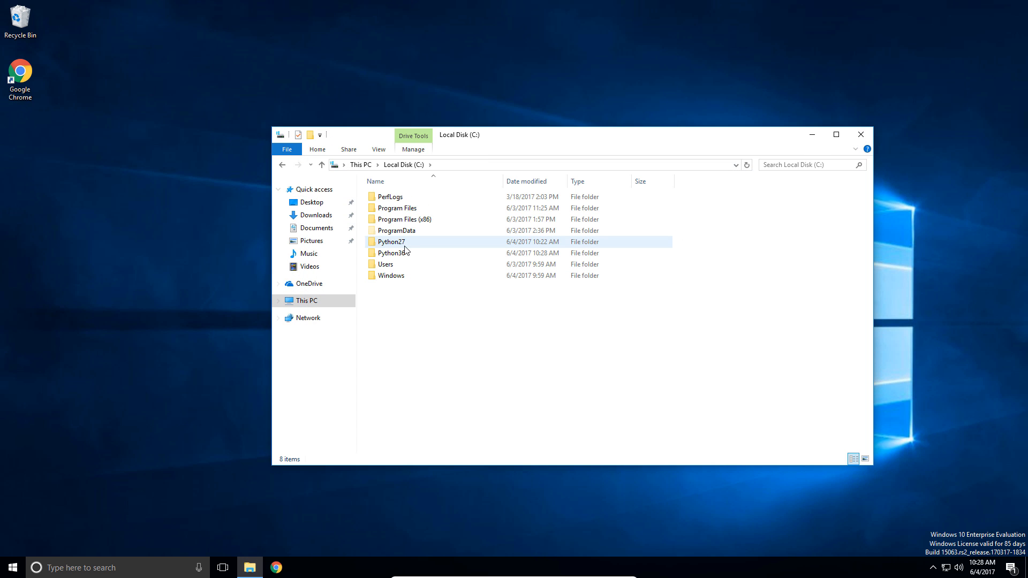
left_click(392, 252)
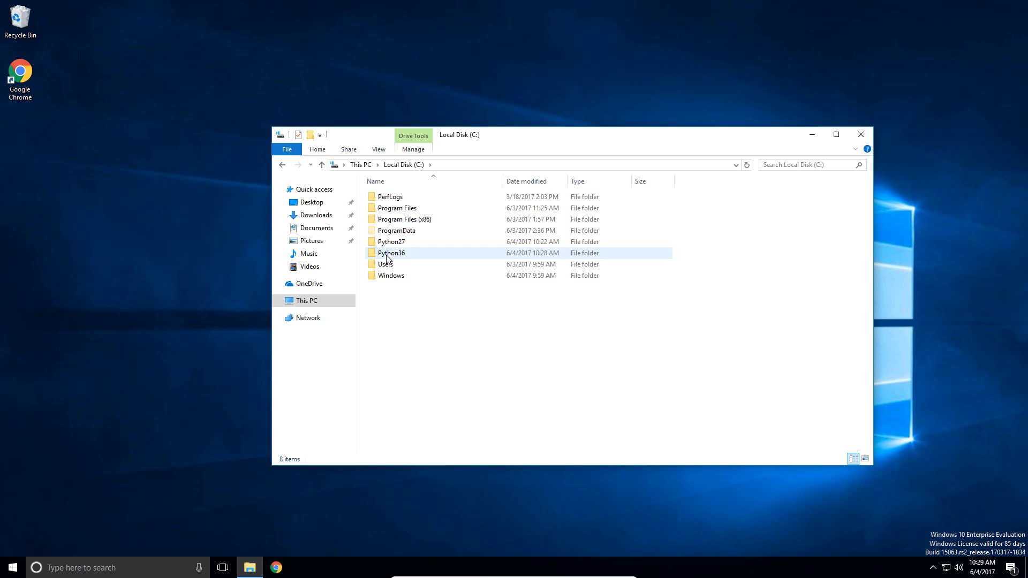
double_click(392, 252)
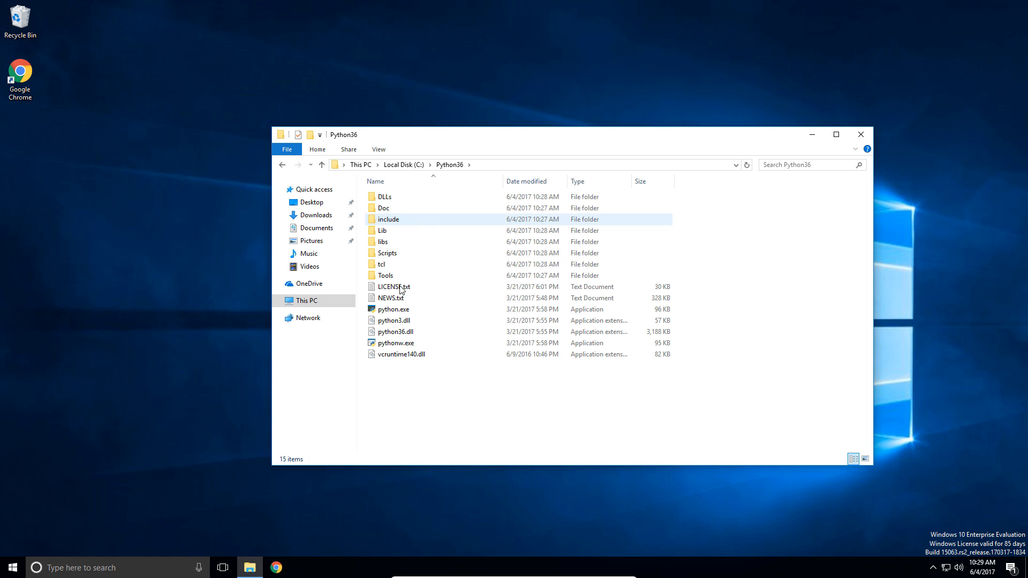
left_click(393, 308)
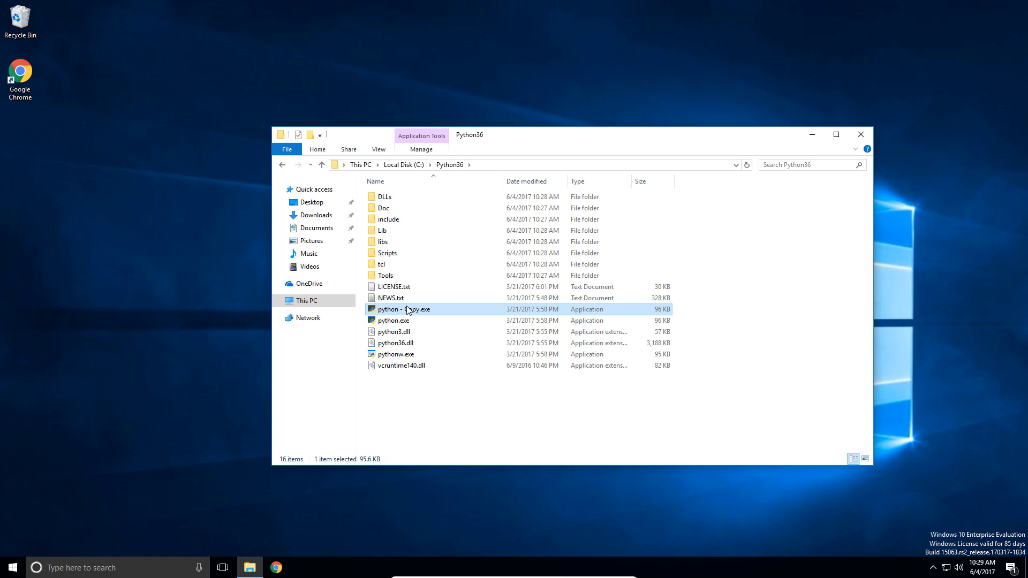
left_click(404, 309)
type("3")
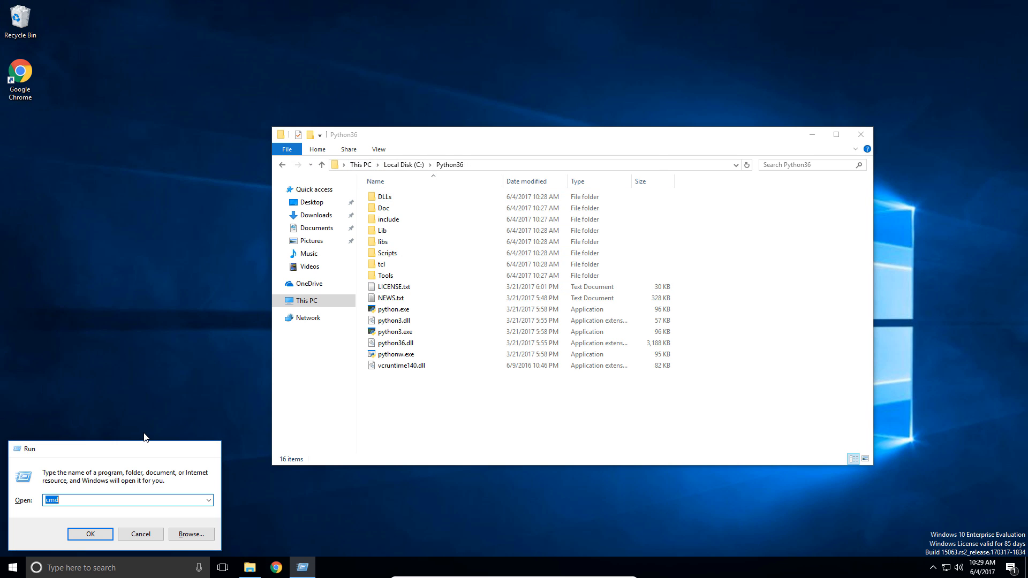
In cmd, run python3 and exit(), run pip3, then run python and exit
left_click(90, 534)
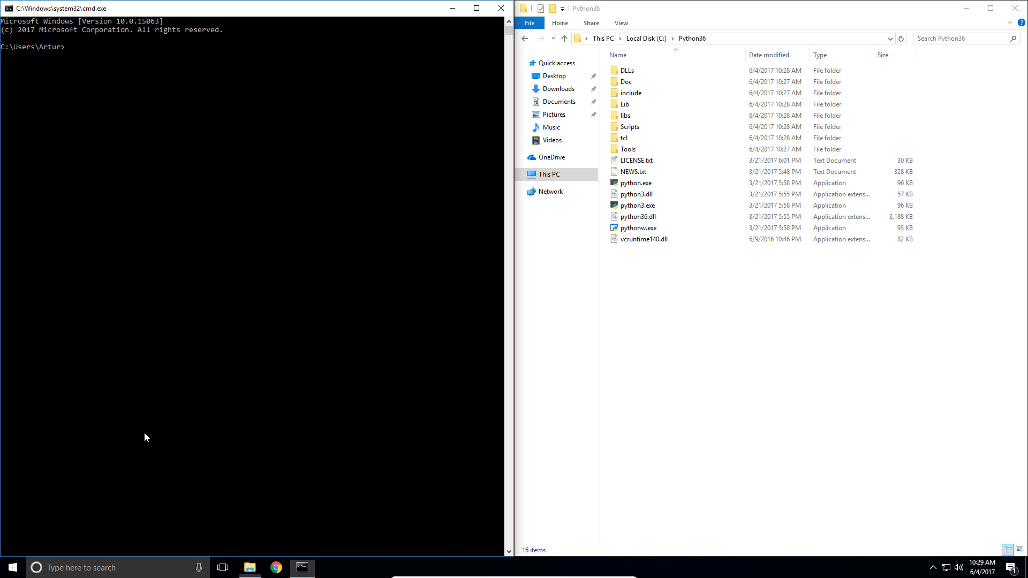
type("python3")
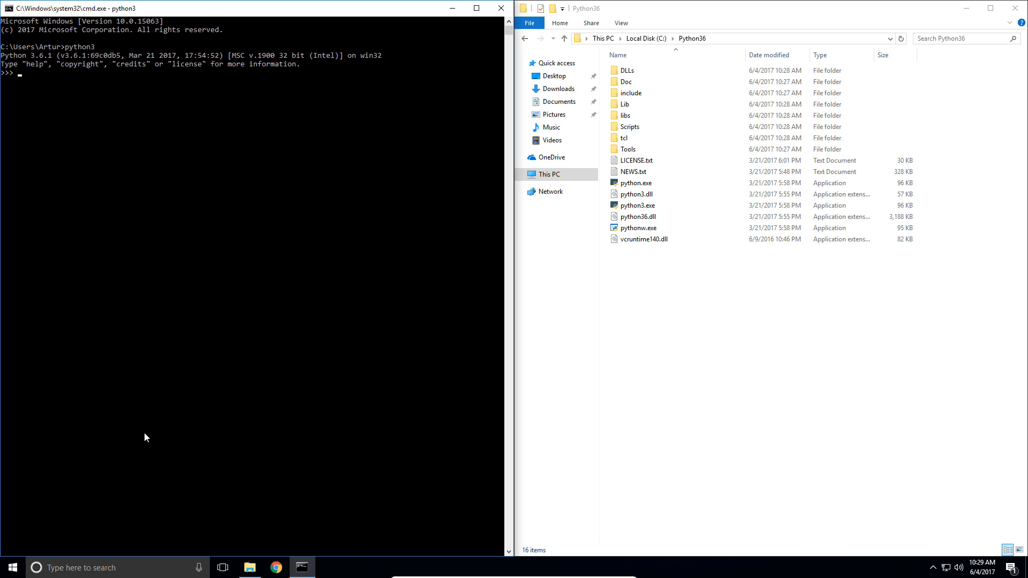
type("exit()")
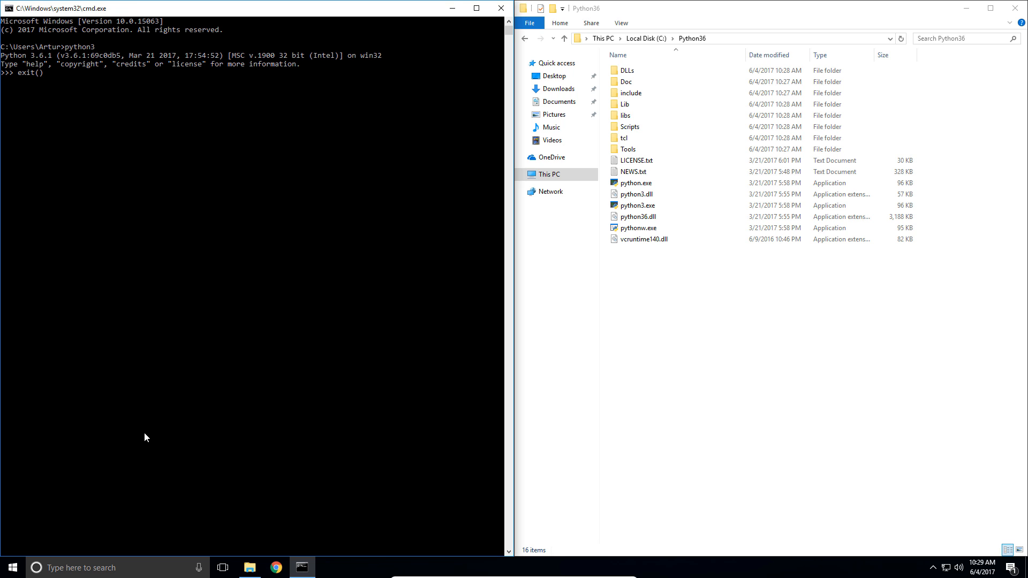
type("pip3")
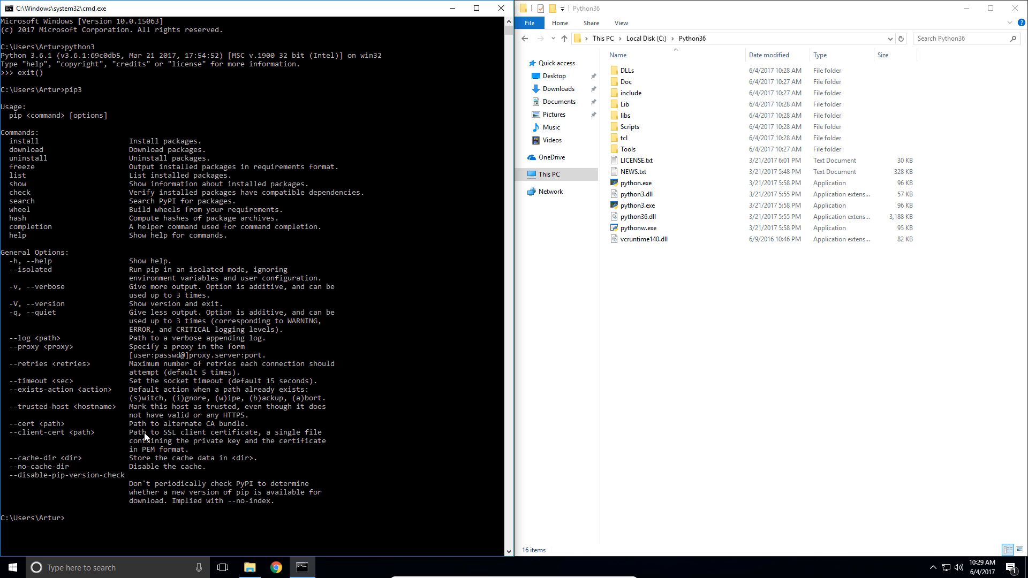
type("python")
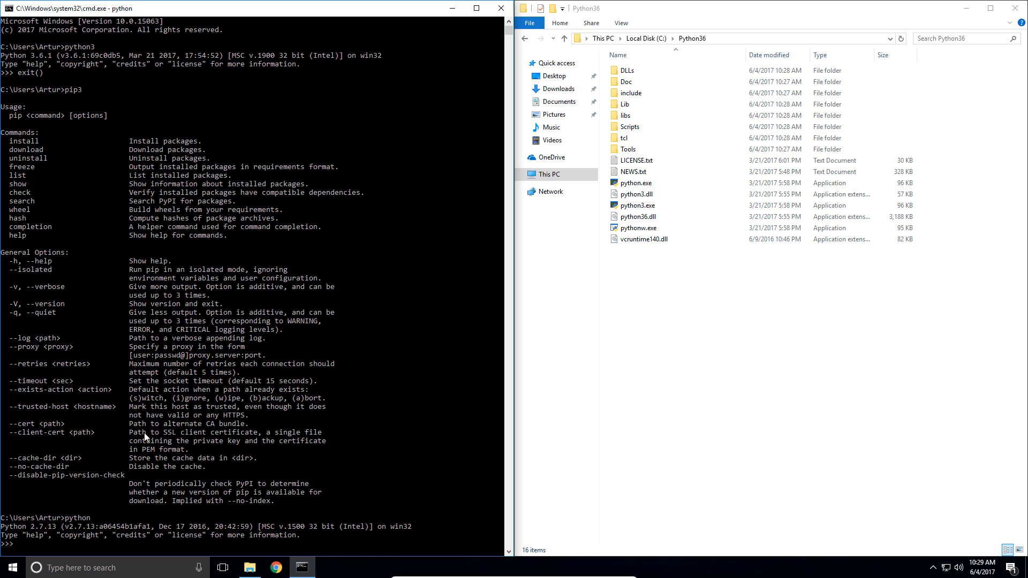
type("exit(")
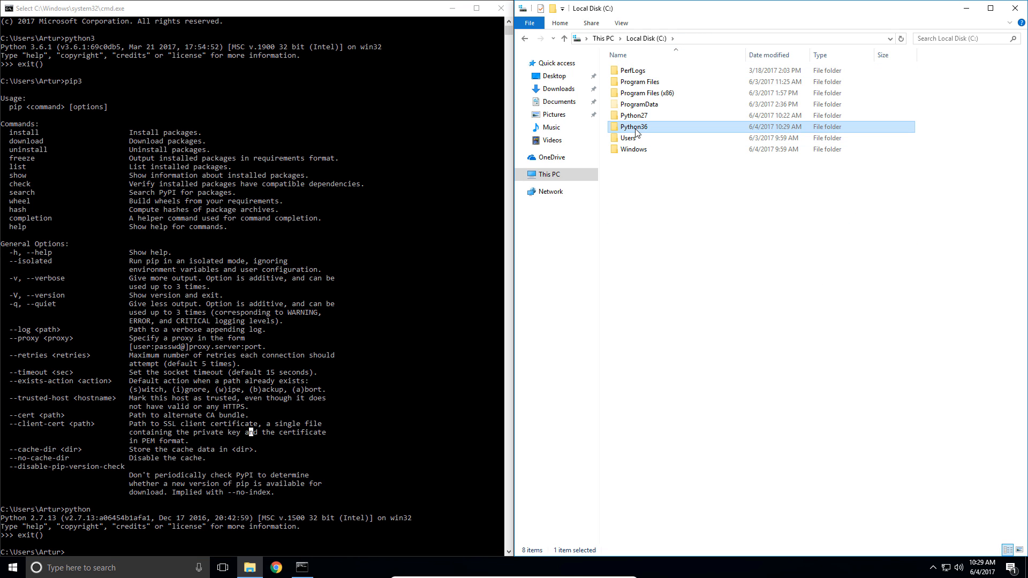
mouse_move(627, 124)
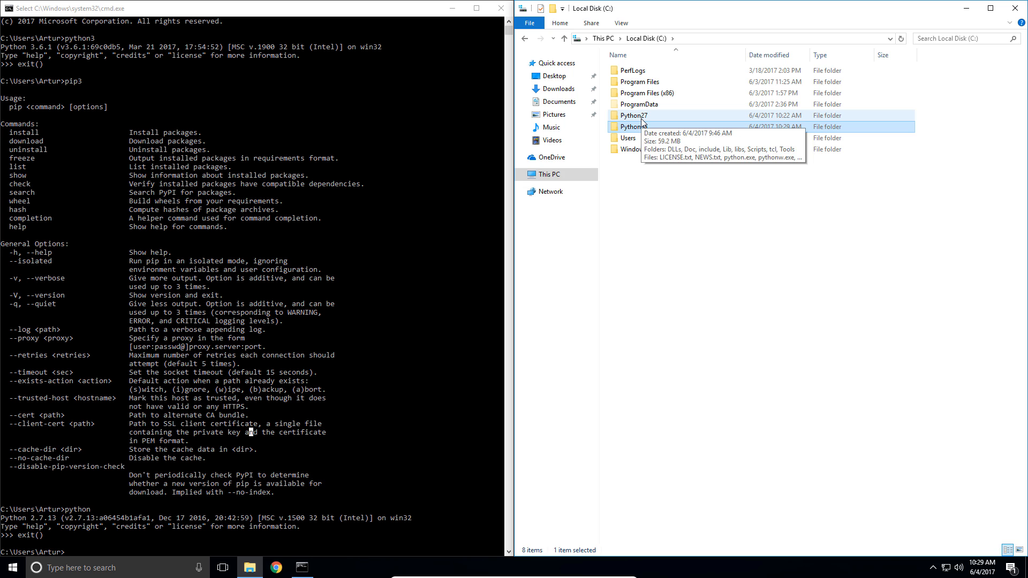
Open C:\Python27 and create python2.exe as a copy of python.exe
double_click(631, 115)
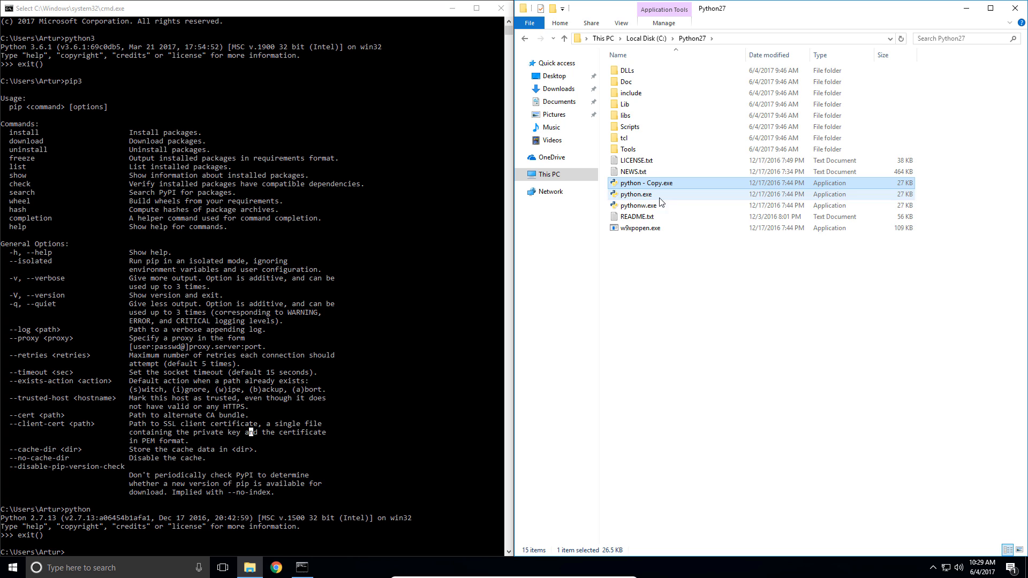
left_click(645, 183)
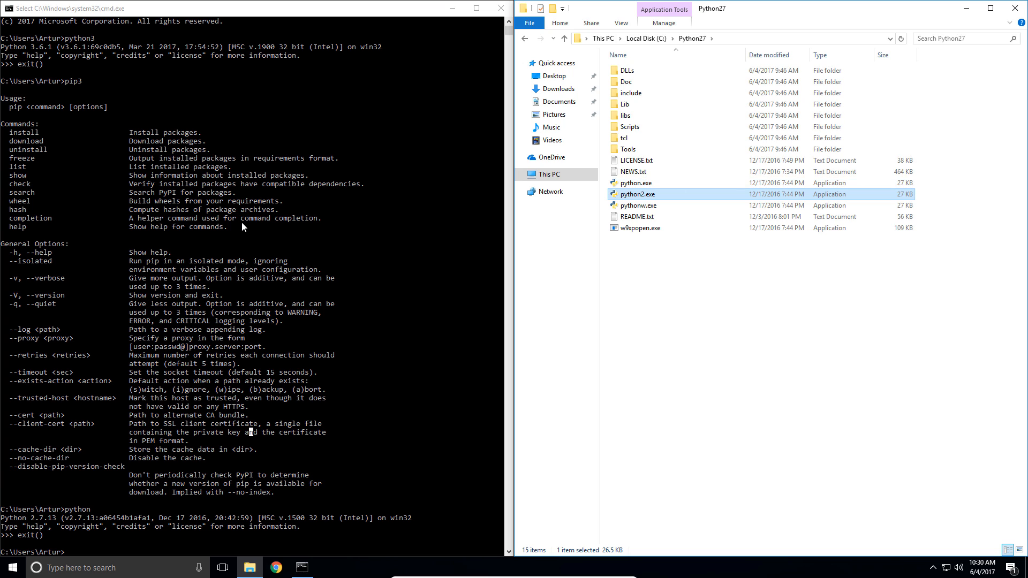
type("pip2")
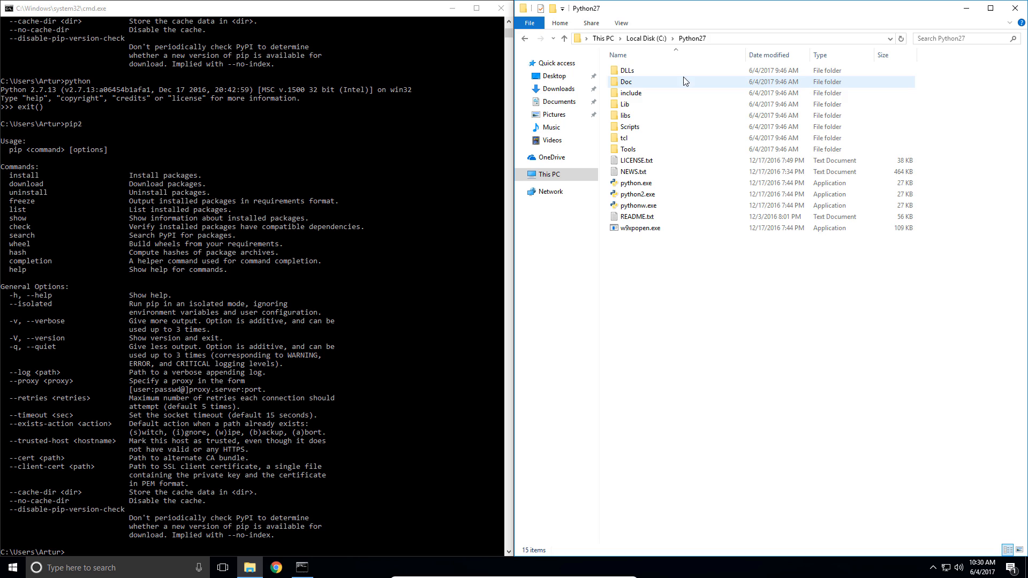
mouse_move(677, 122)
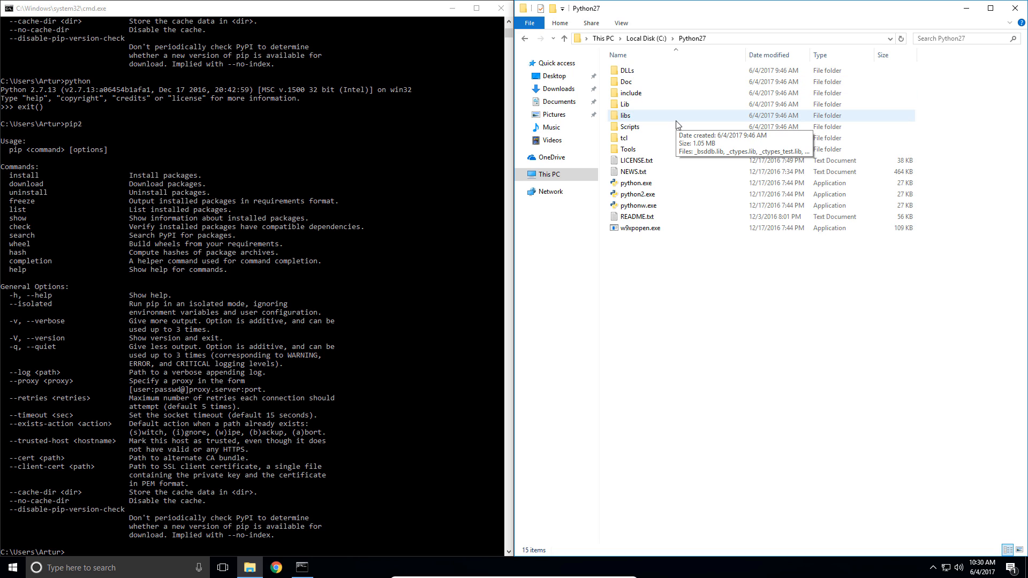